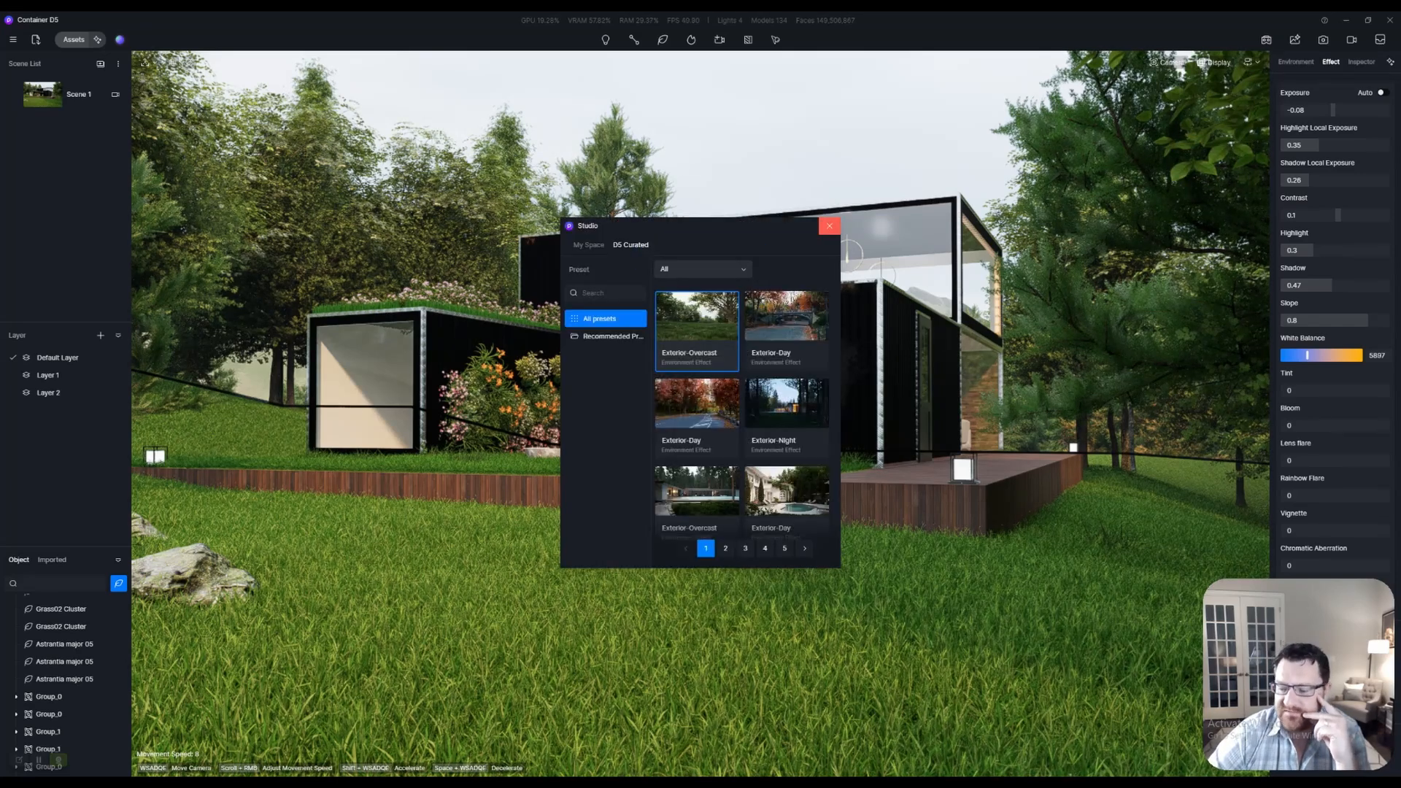
# Step: Close the curated Studio presets window so the container house scene fills the viewport
pyautogui.click(829, 224)
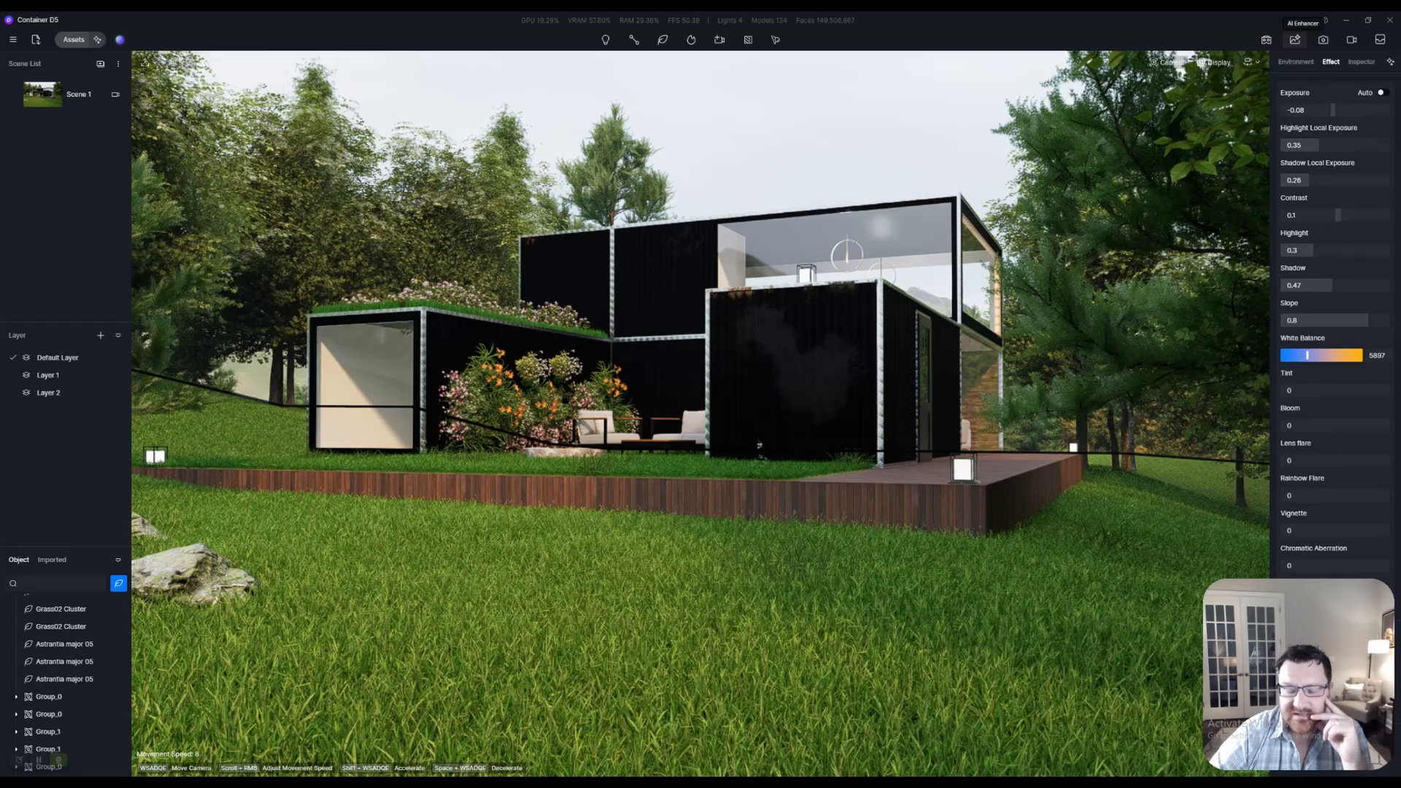
# Step: Switch to still-image render mode from the top toolbar camera icon
pyautogui.click(1292, 38)
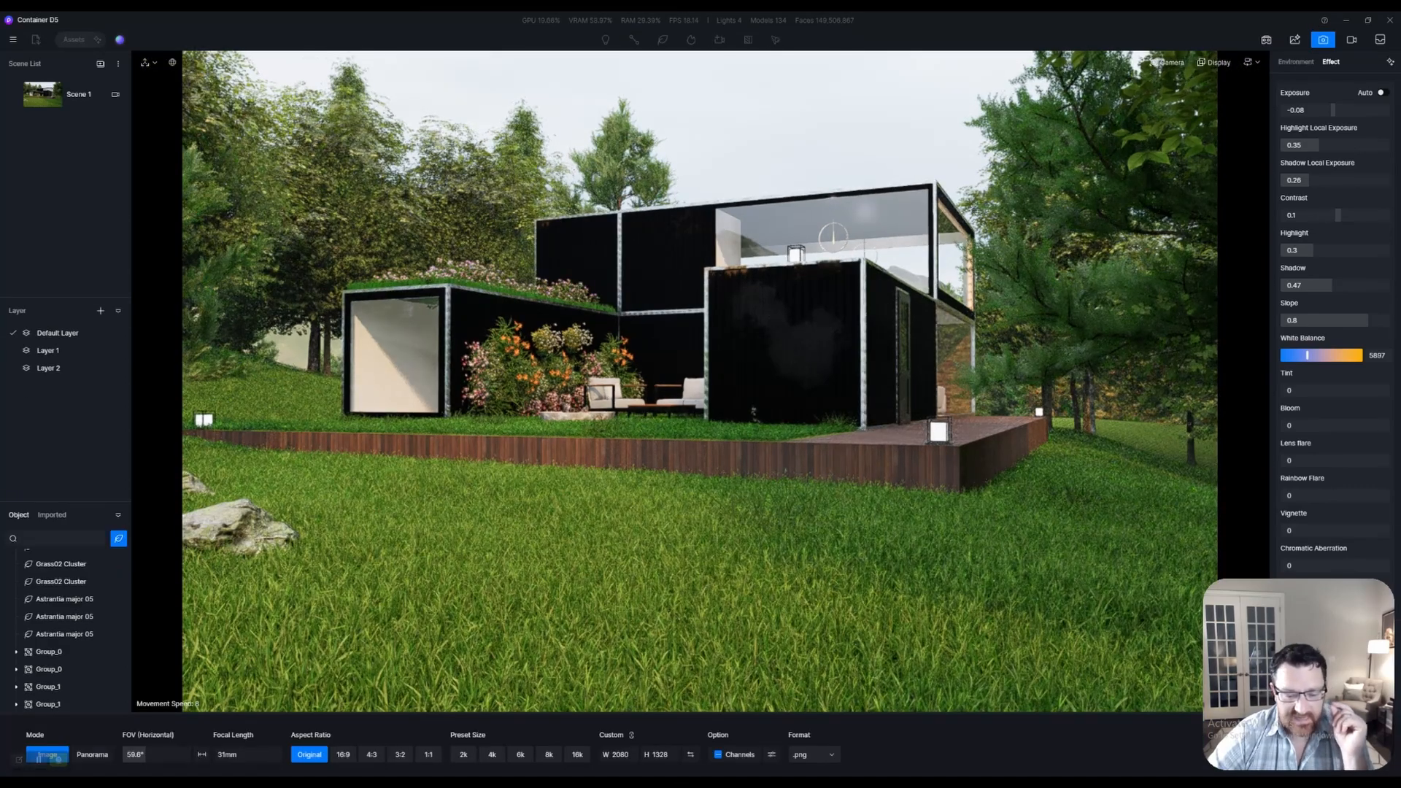
# Step: Render the container house at 4K (3840×2452) as JPG and send the result to the AI Enhancer
pyautogui.click(492, 755)
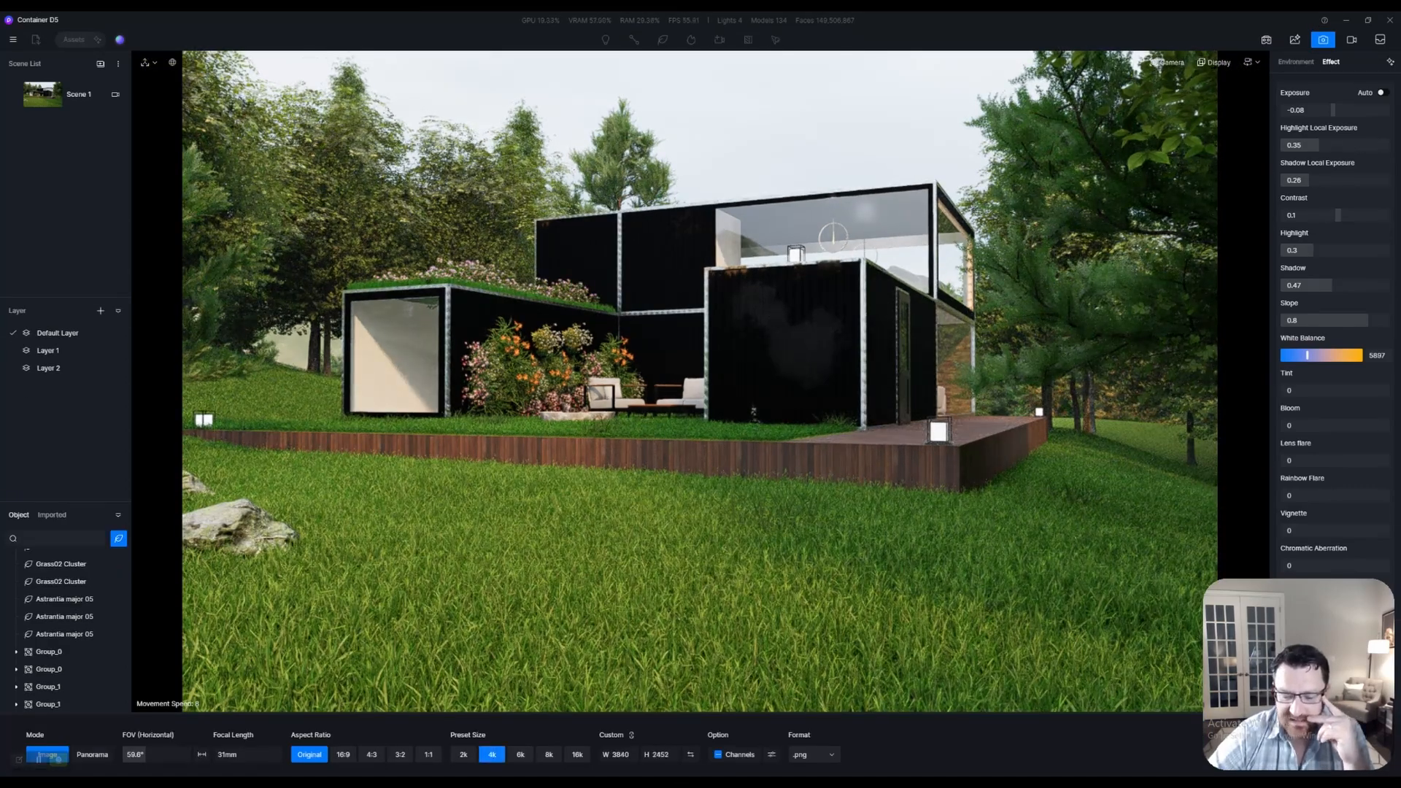
pyautogui.click(812, 754)
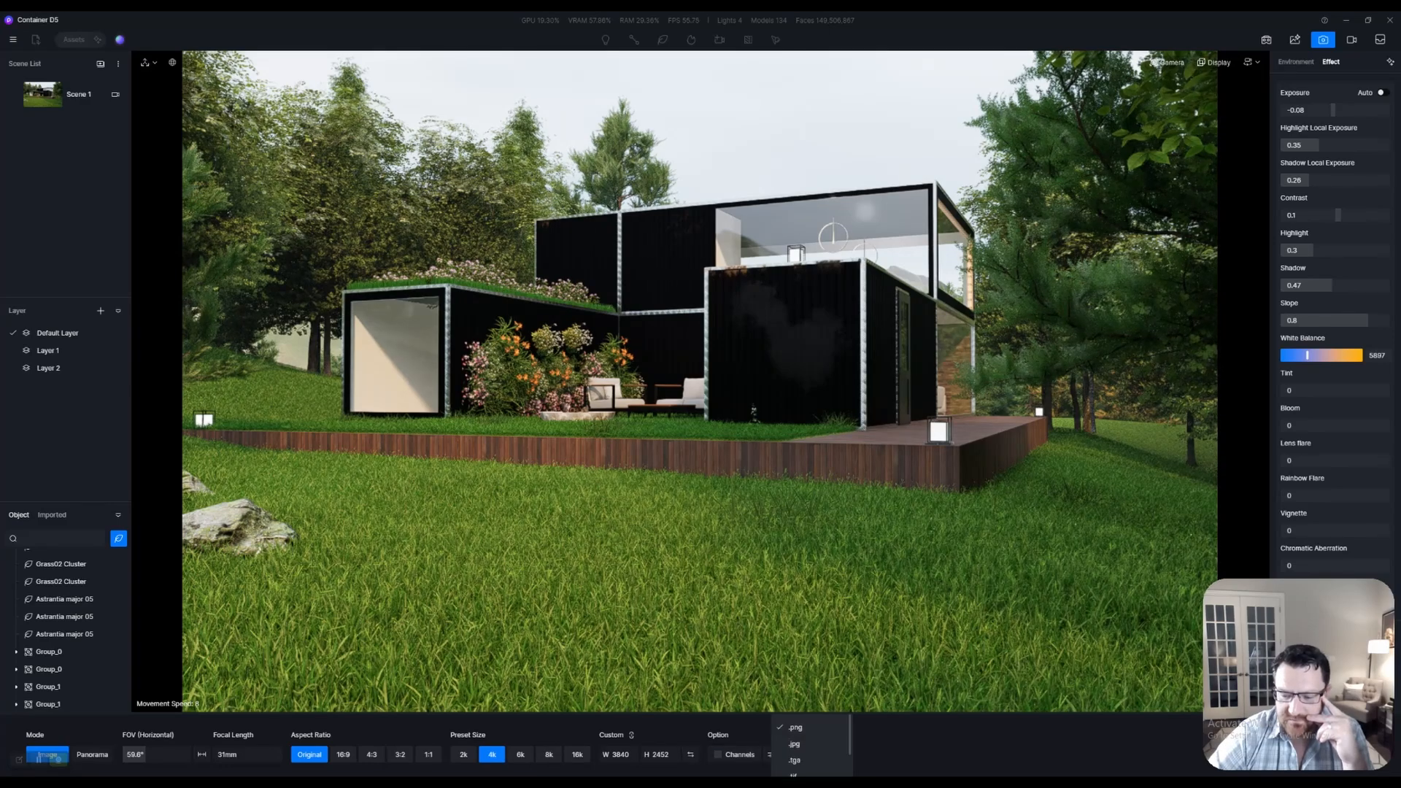
pyautogui.click(792, 742)
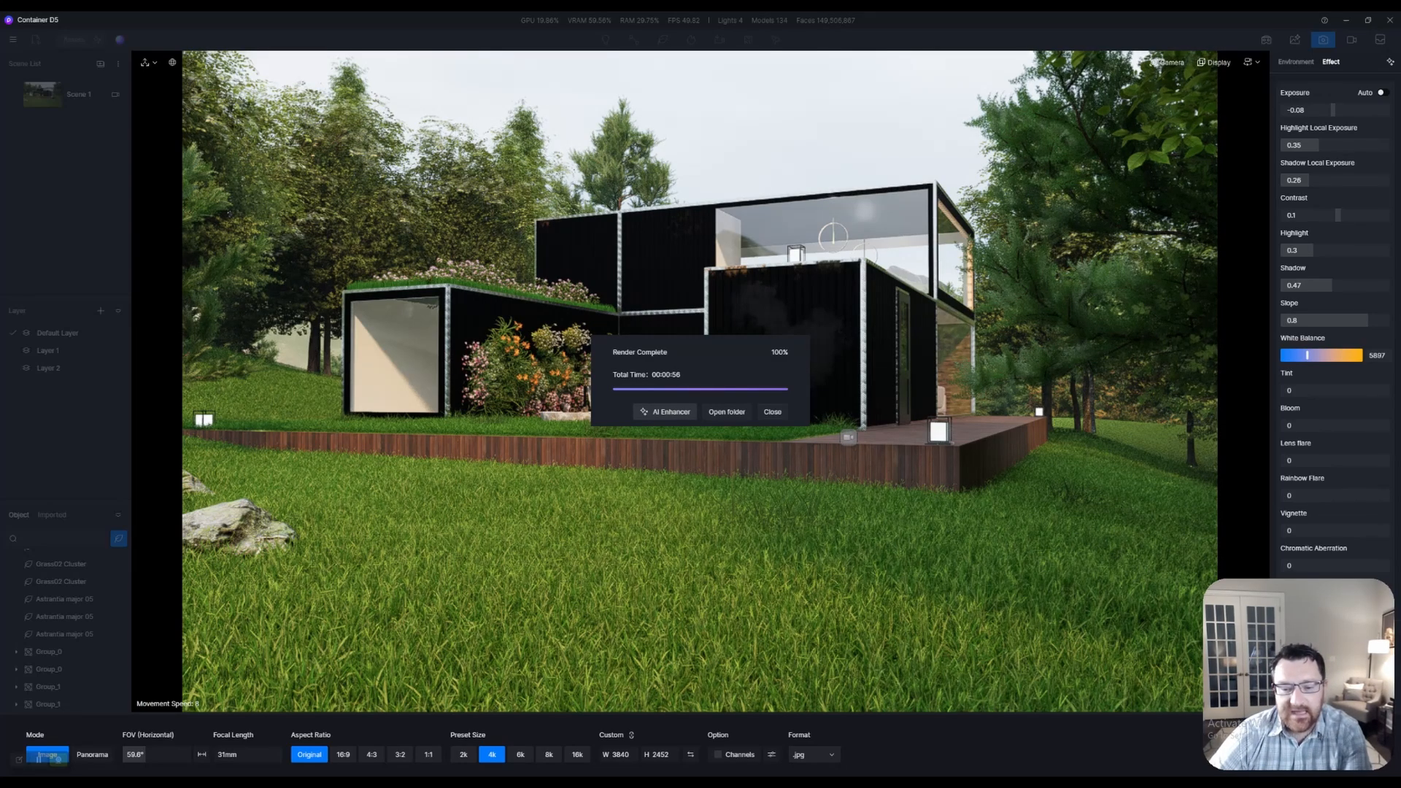
pyautogui.click(663, 411)
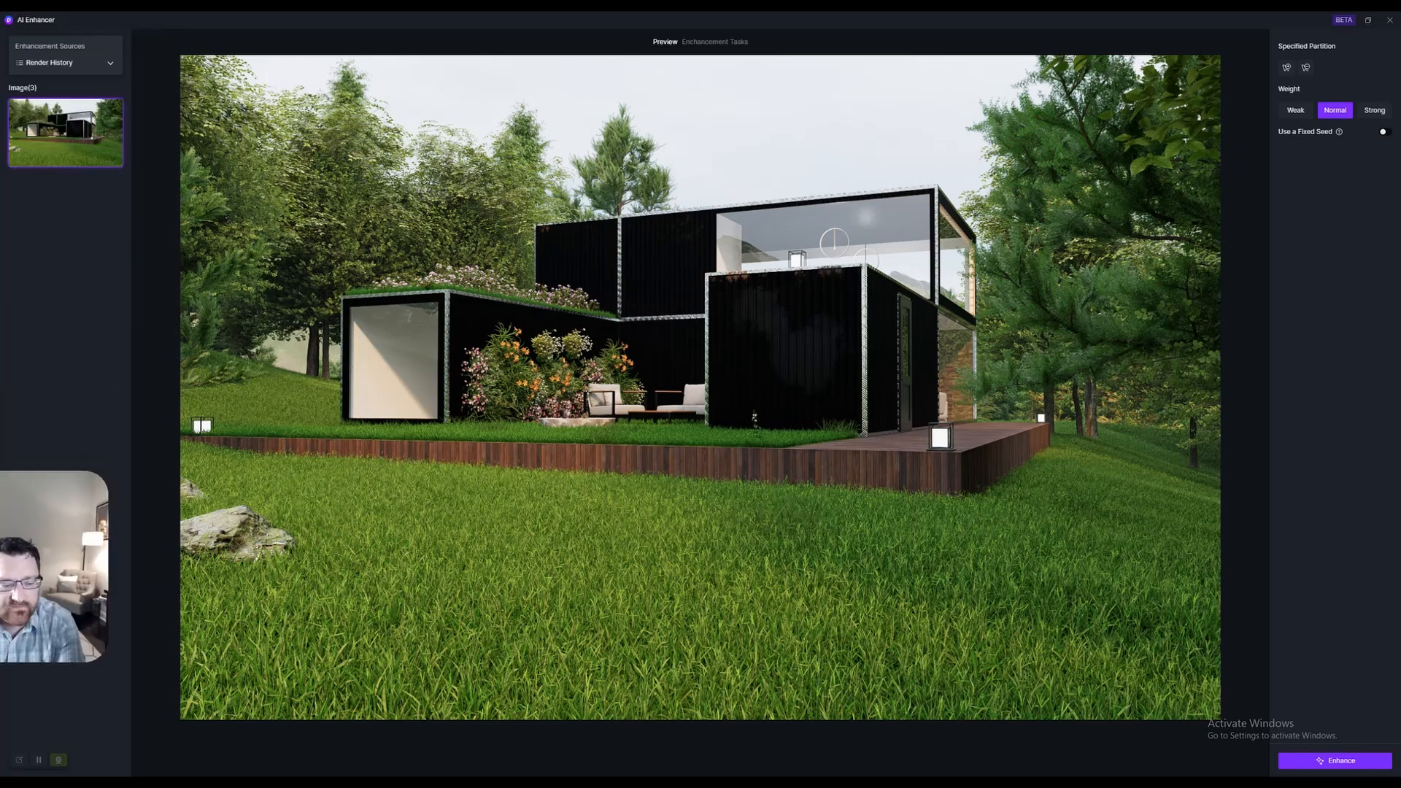
pyautogui.click(1339, 760)
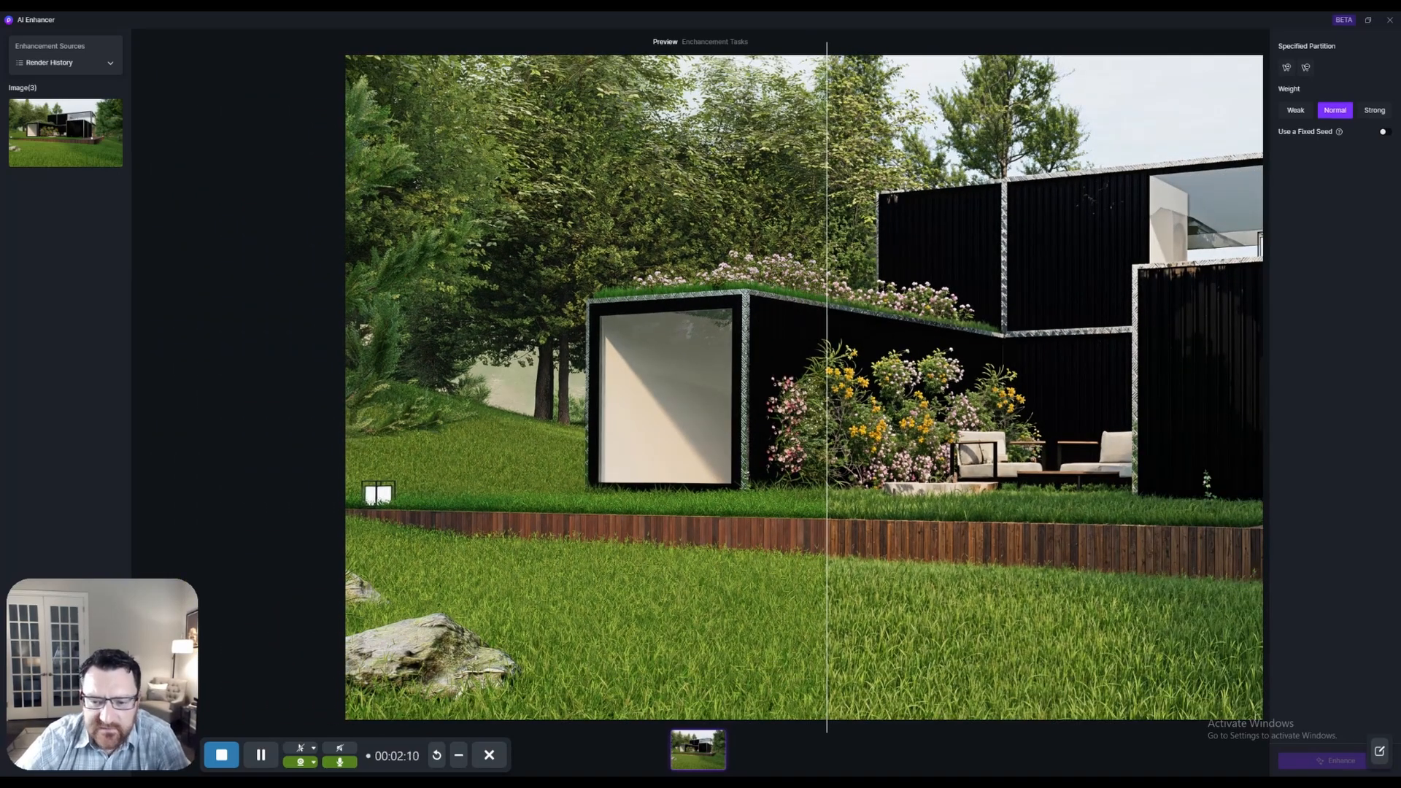
# Step: Drag the split slider so the flower bed and patio fall into the original/enhanced comparison
pyautogui.moveTo(826, 383); pyautogui.dragTo(643, 383)
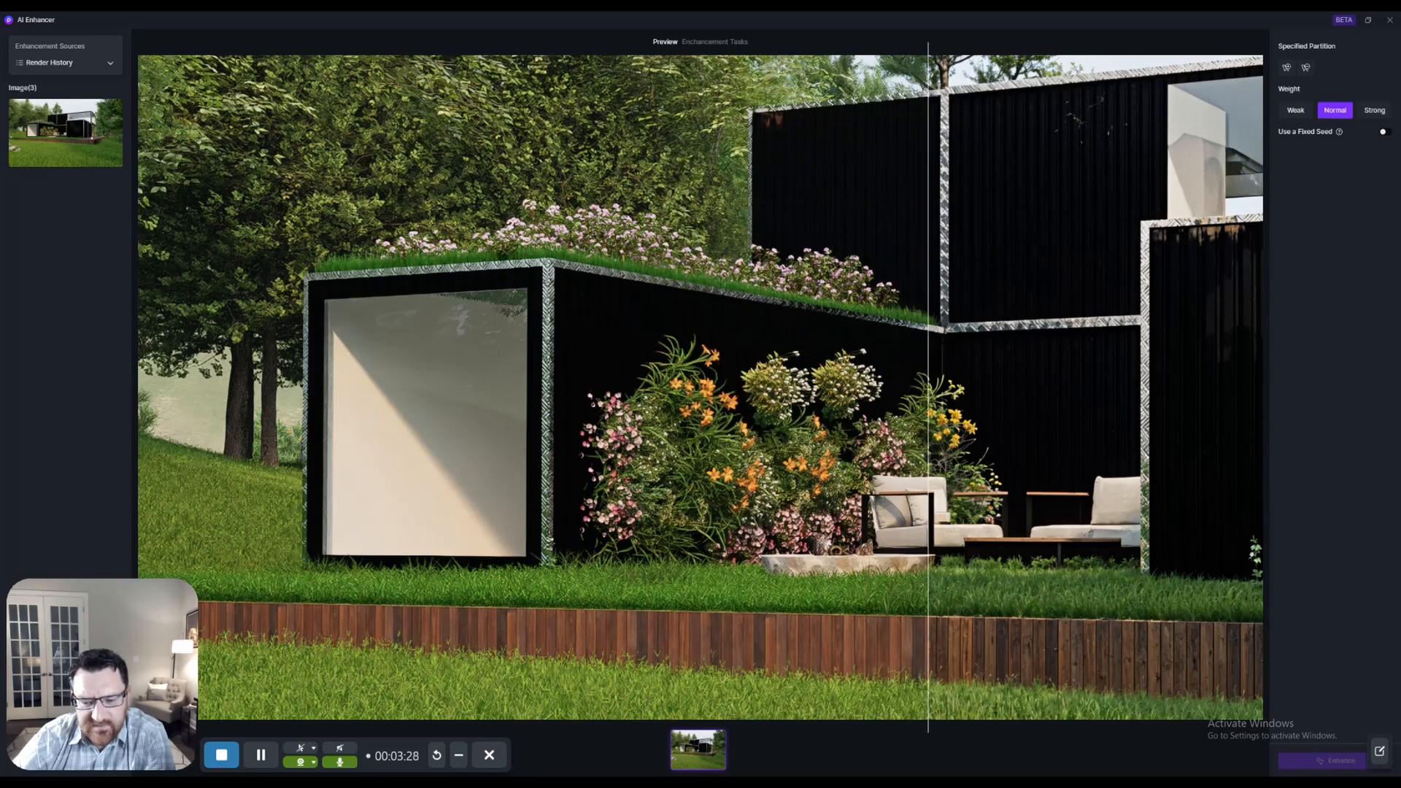
# Step: Move the comparison across toward the patio seating and upper container wall
pyautogui.moveTo(927, 384); pyautogui.dragTo(587, 384)
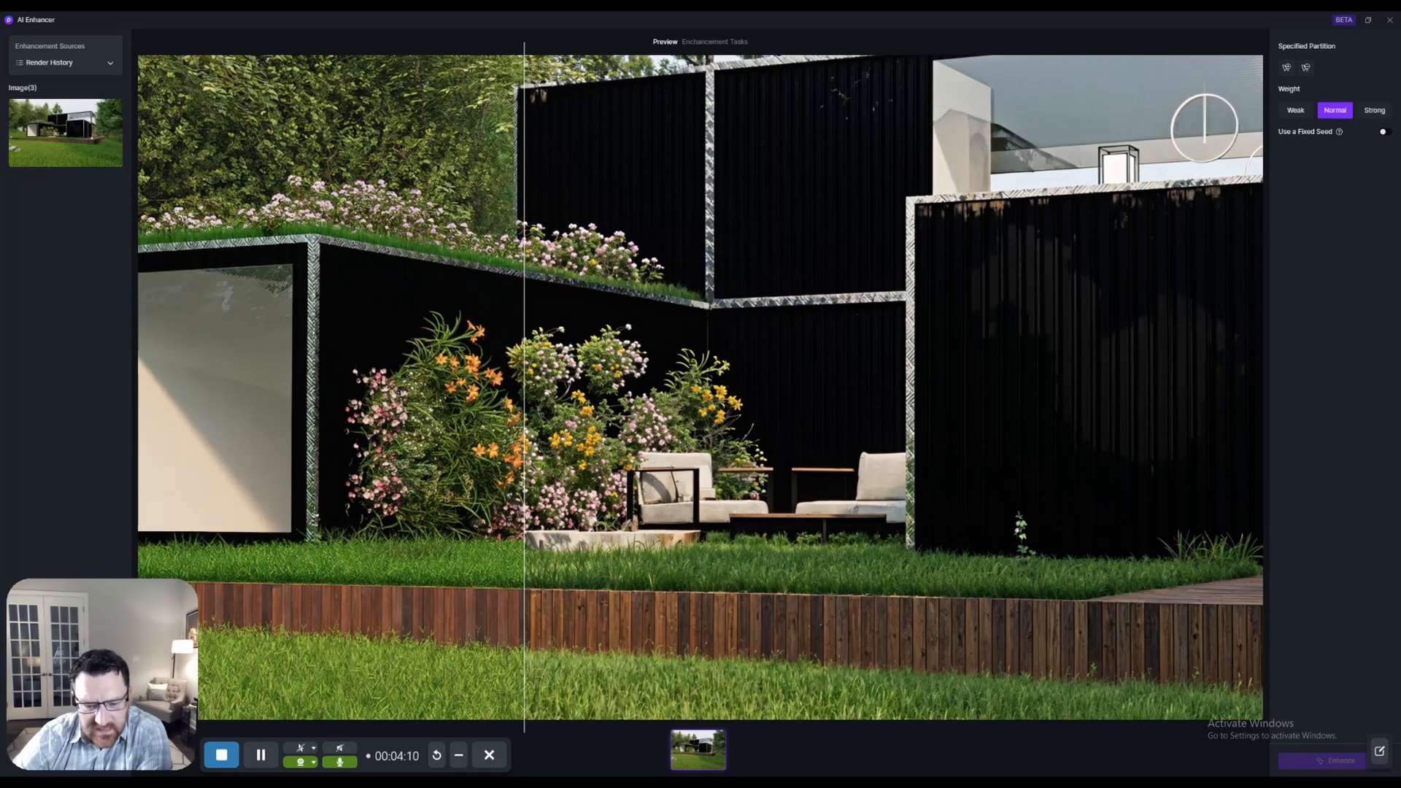
# Step: Bring the deck corner and woodland slope into the before/after comparison
pyautogui.moveTo(523, 358); pyautogui.dragTo(763, 358)
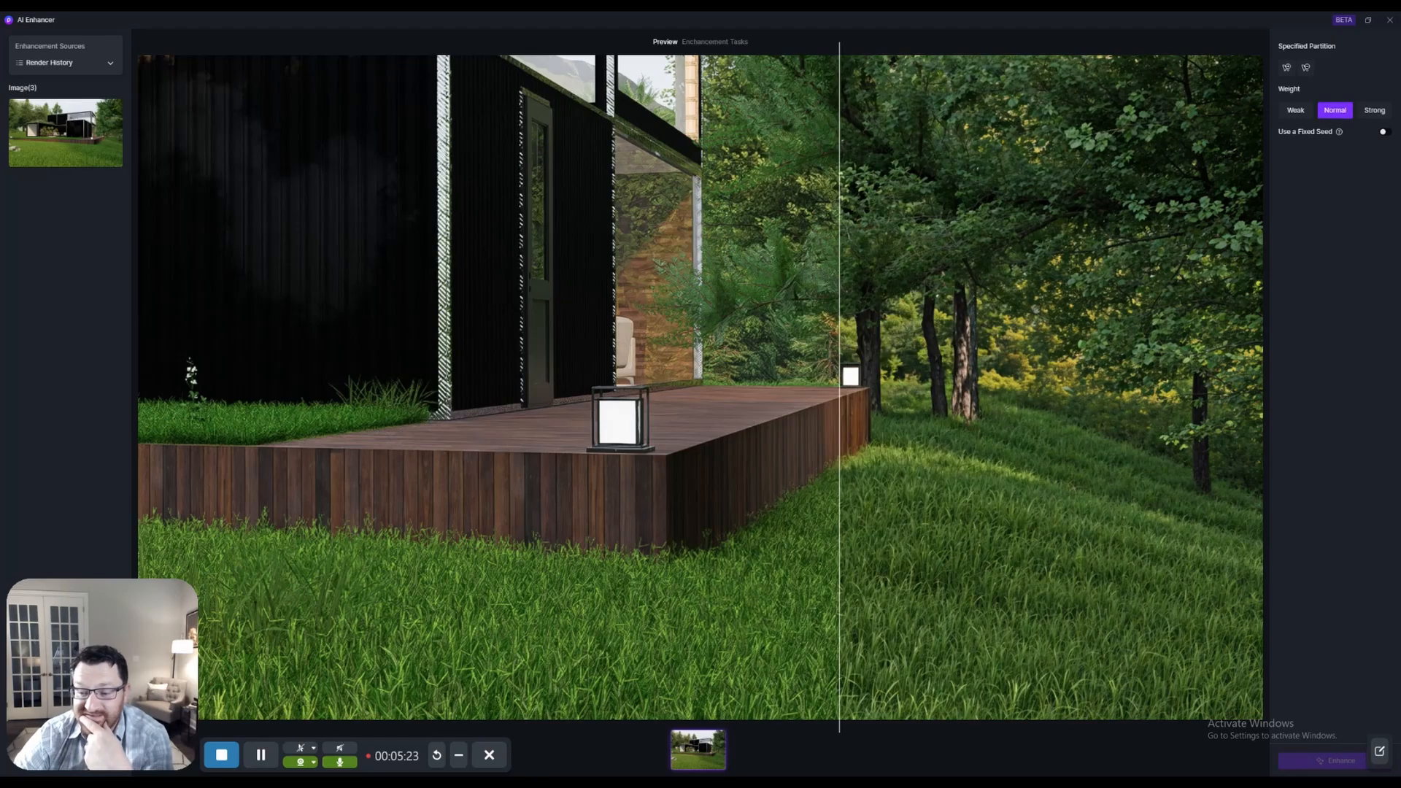
# Step: Sweep the split slider right across the pine trees and back left over the grassy slope
pyautogui.moveTo(837, 383); pyautogui.dragTo(1119, 384)
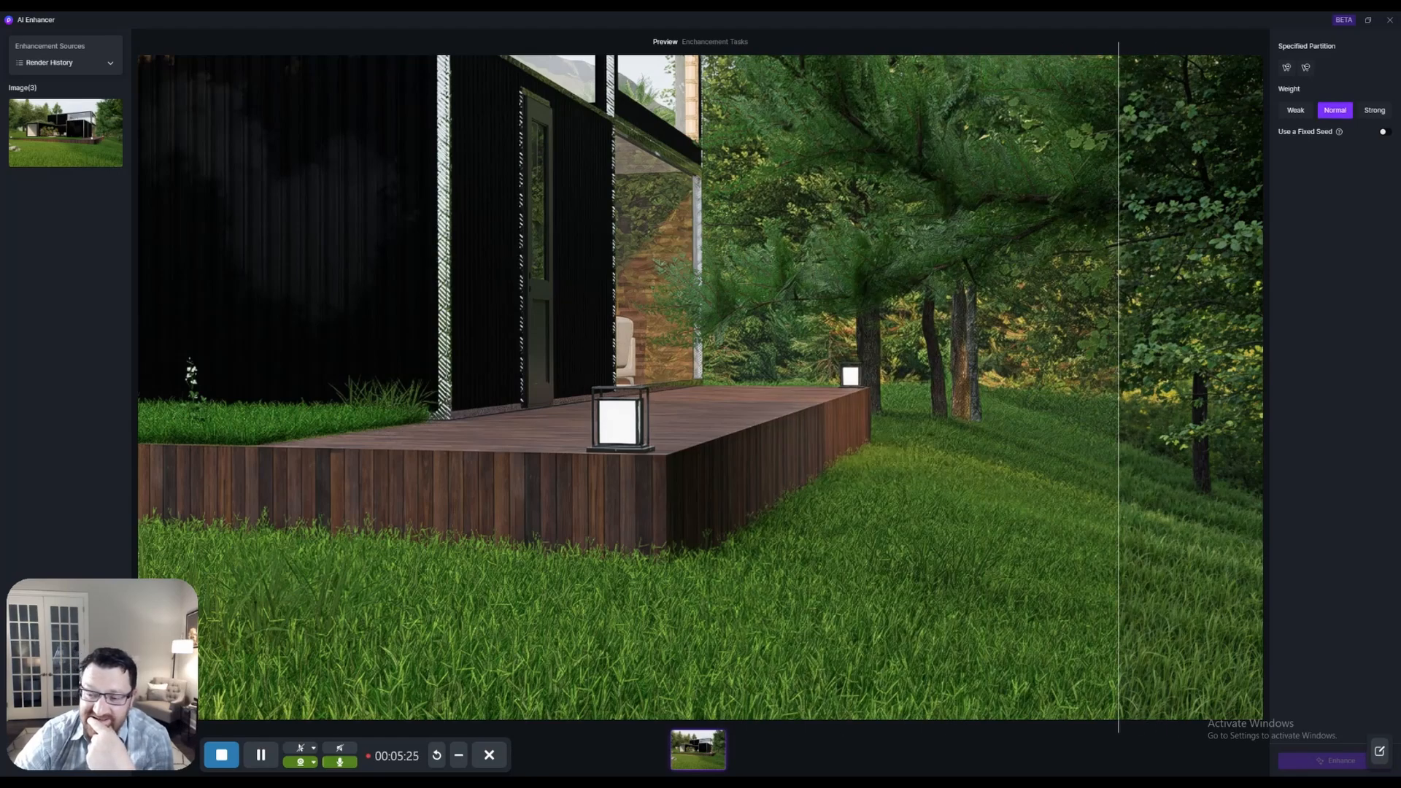
pyautogui.moveTo(1116, 380); pyautogui.dragTo(965, 380)
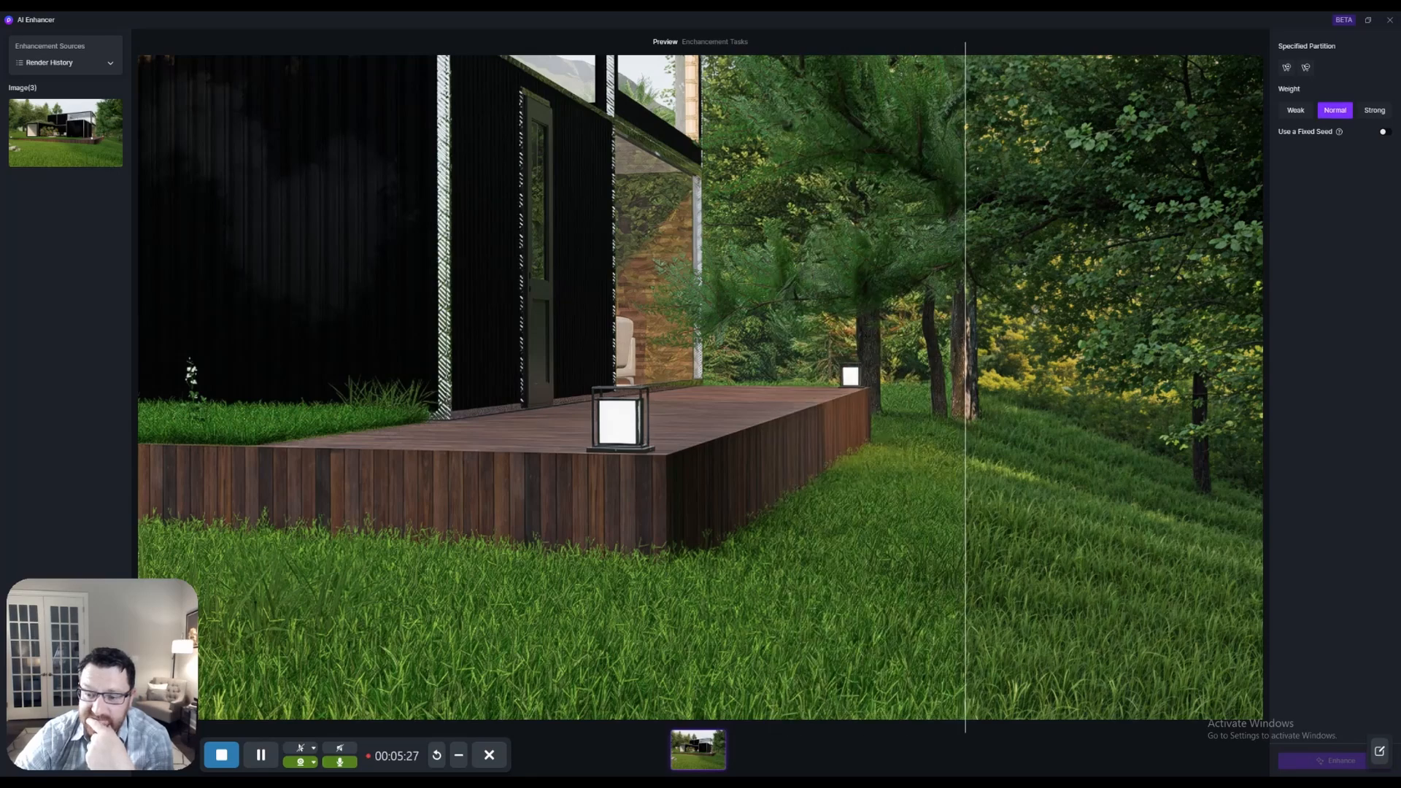